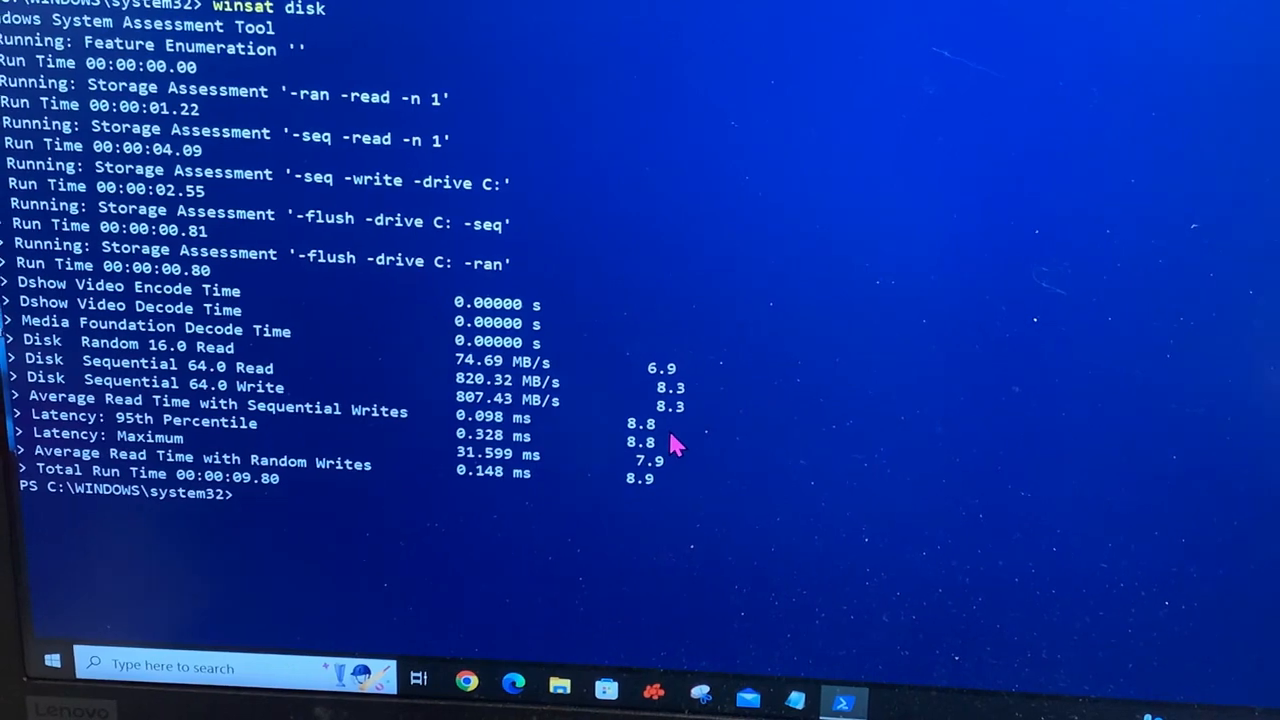
pyautogui.moveTo(490, 384)
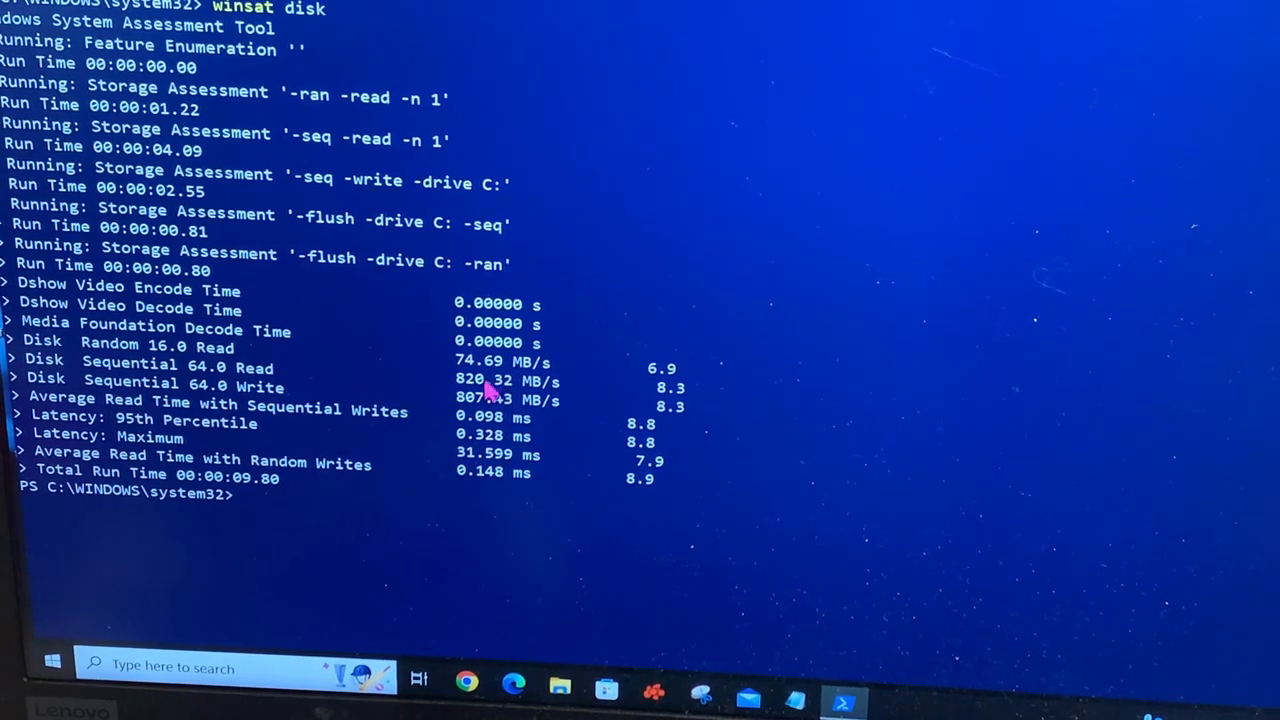
pyautogui.moveTo(484, 390)
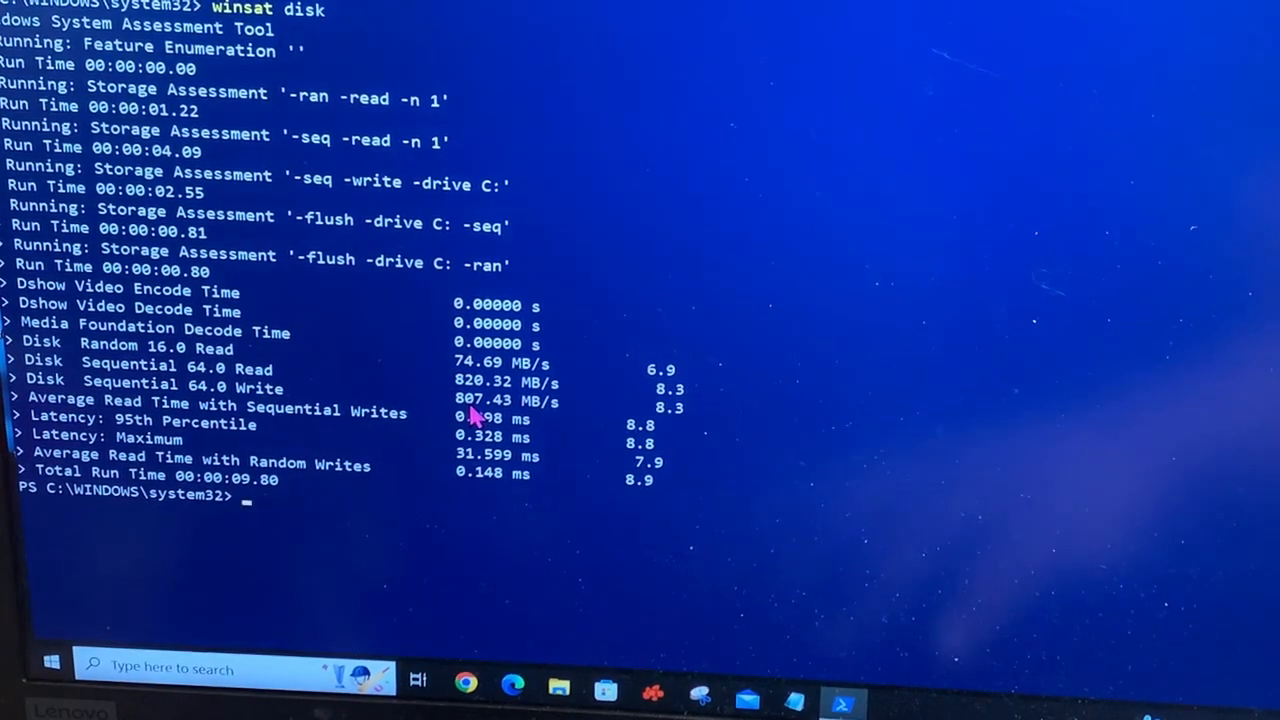
# Rerun winsat disk on drive C, yielding sequential read 7.1 and scores up to 8.9
pyautogui.write('winsat di')
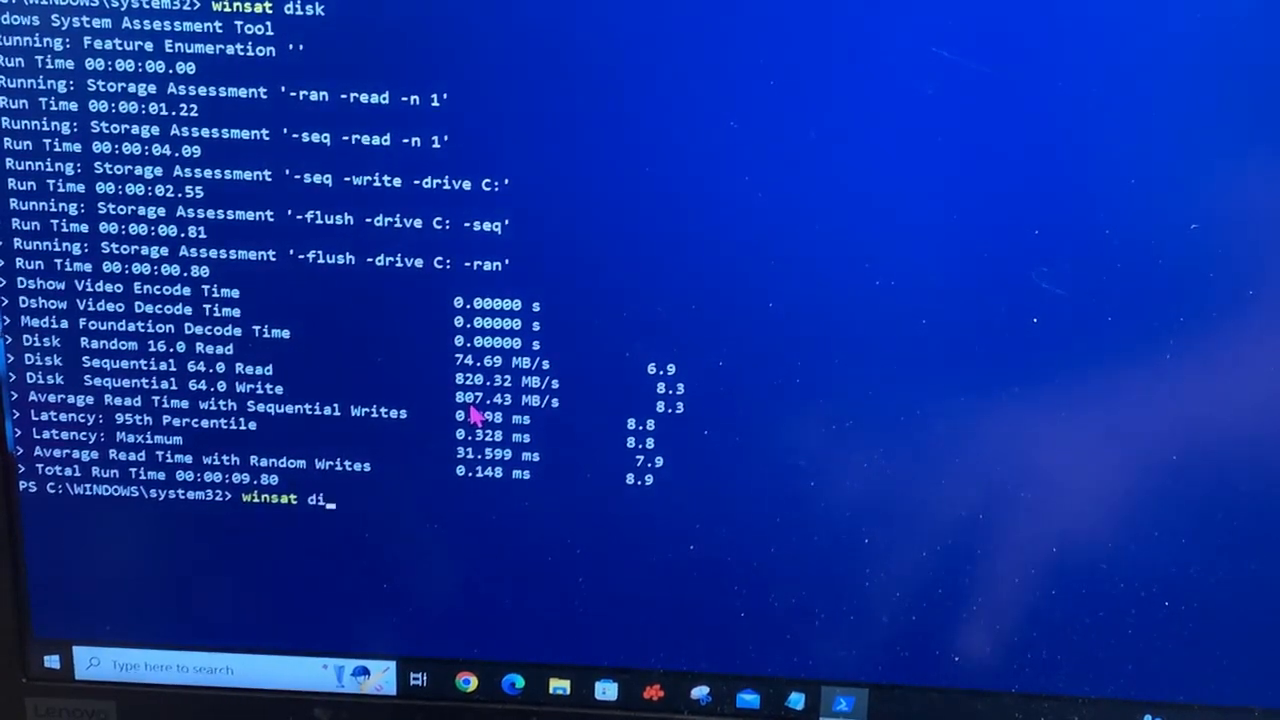
pyautogui.press('Return')
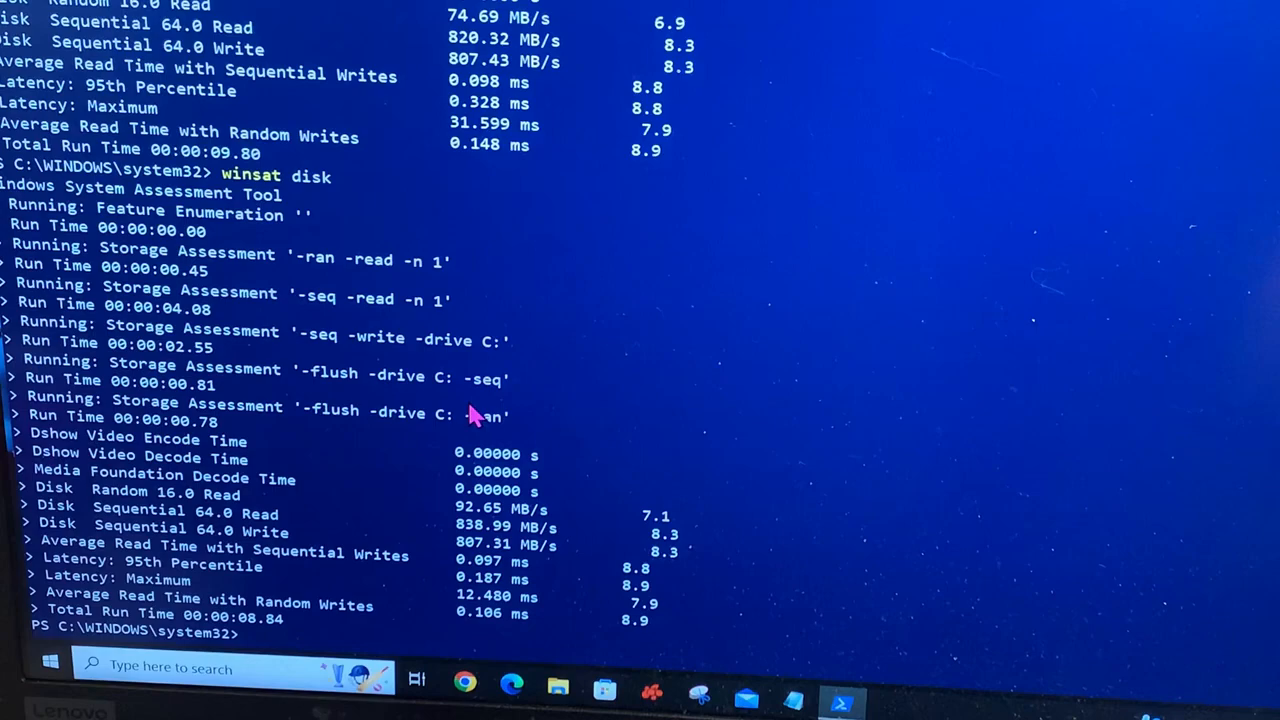
# Run 'winsat disk -drive d', giving sequential read 6.8 and other scores 7.7 to 8.5
pyautogui.write('winsat')
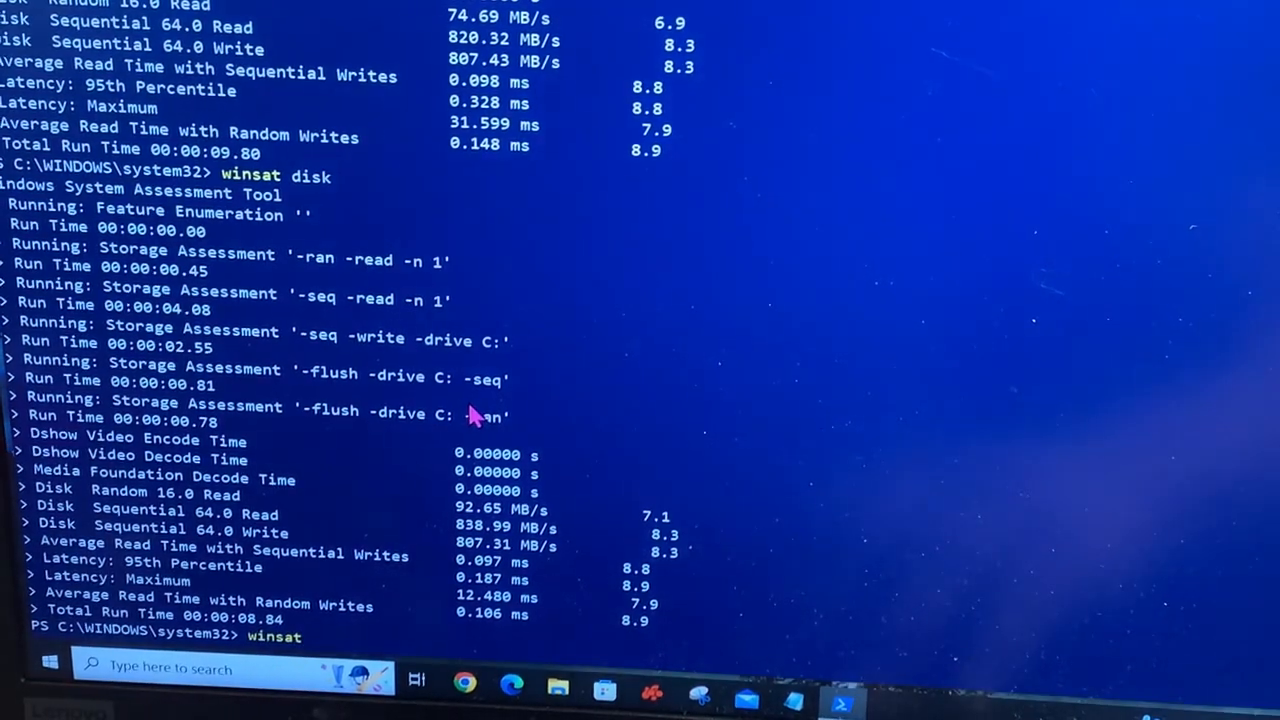
pyautogui.write('disk')
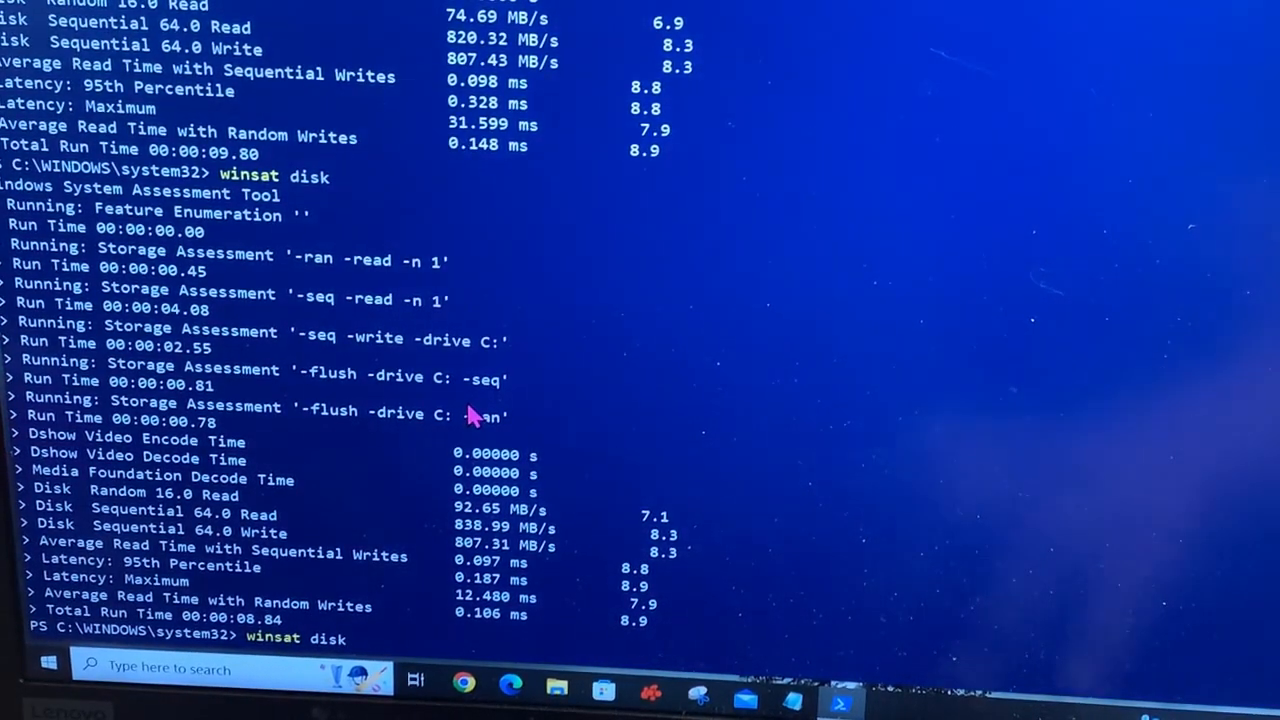
pyautogui.write('-drive d')
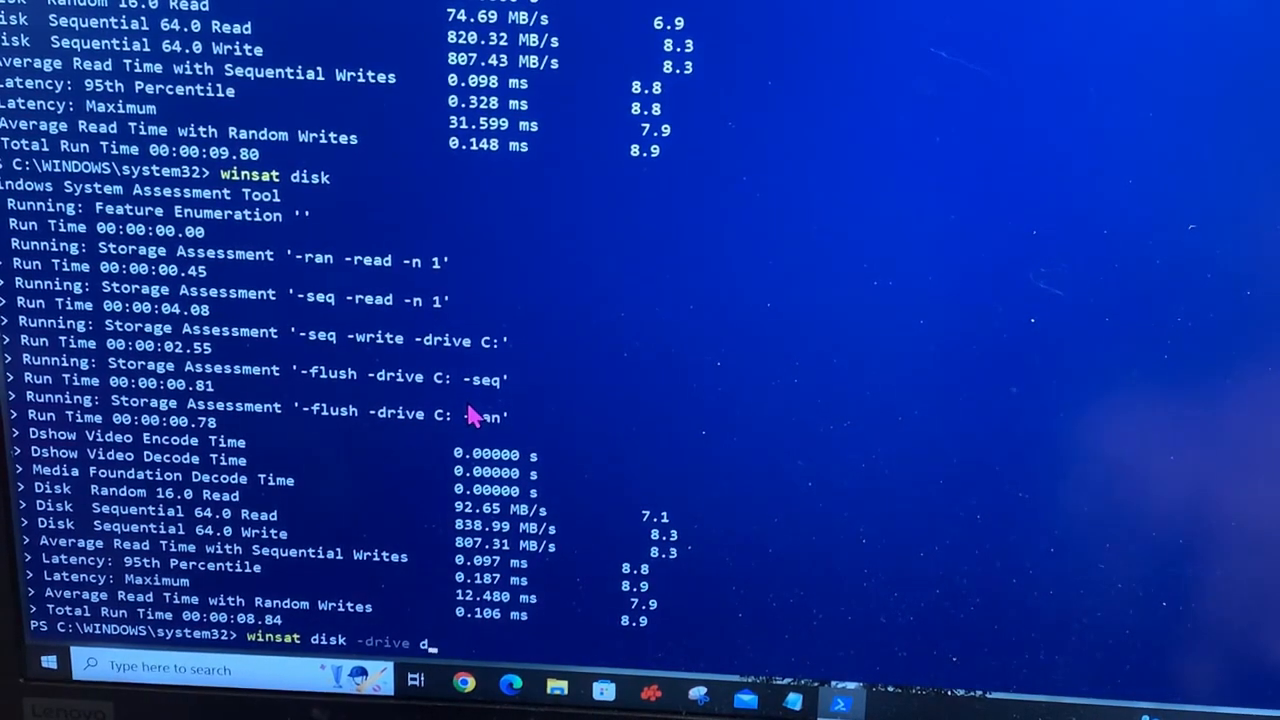
pyautogui.press('Return')
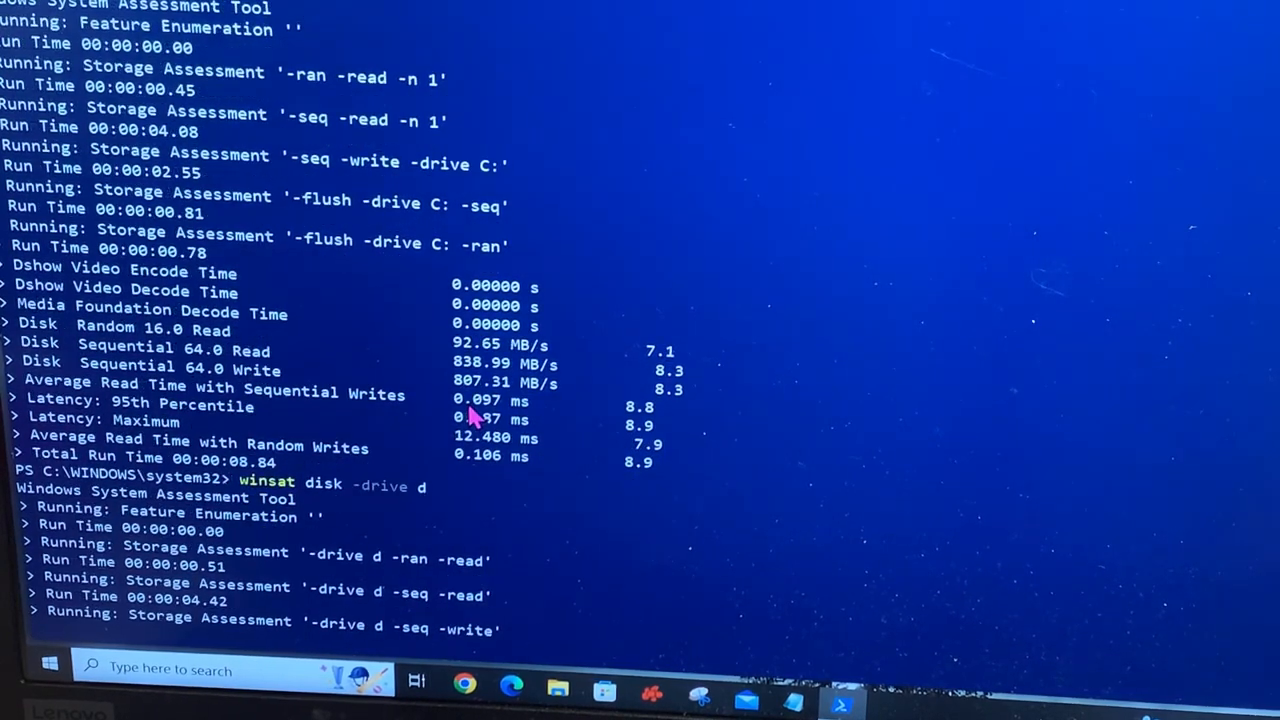
pyautogui.scroll(-3)
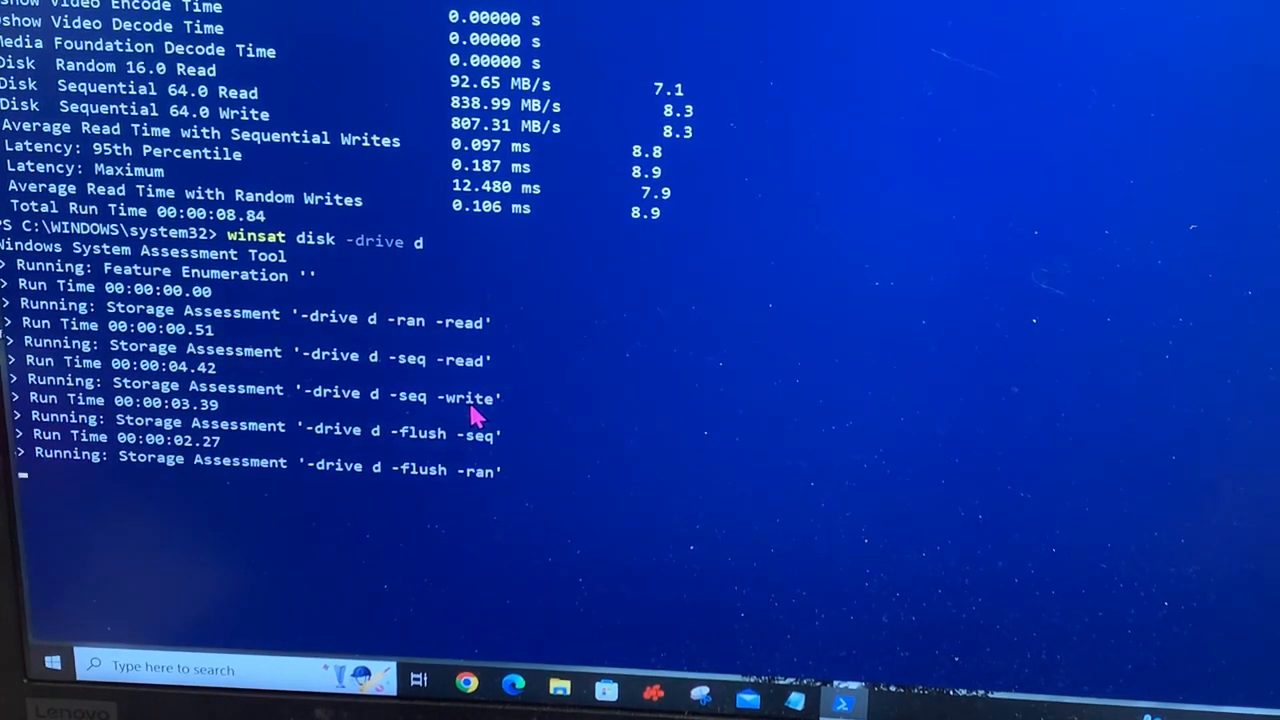
pyautogui.scroll(-3)
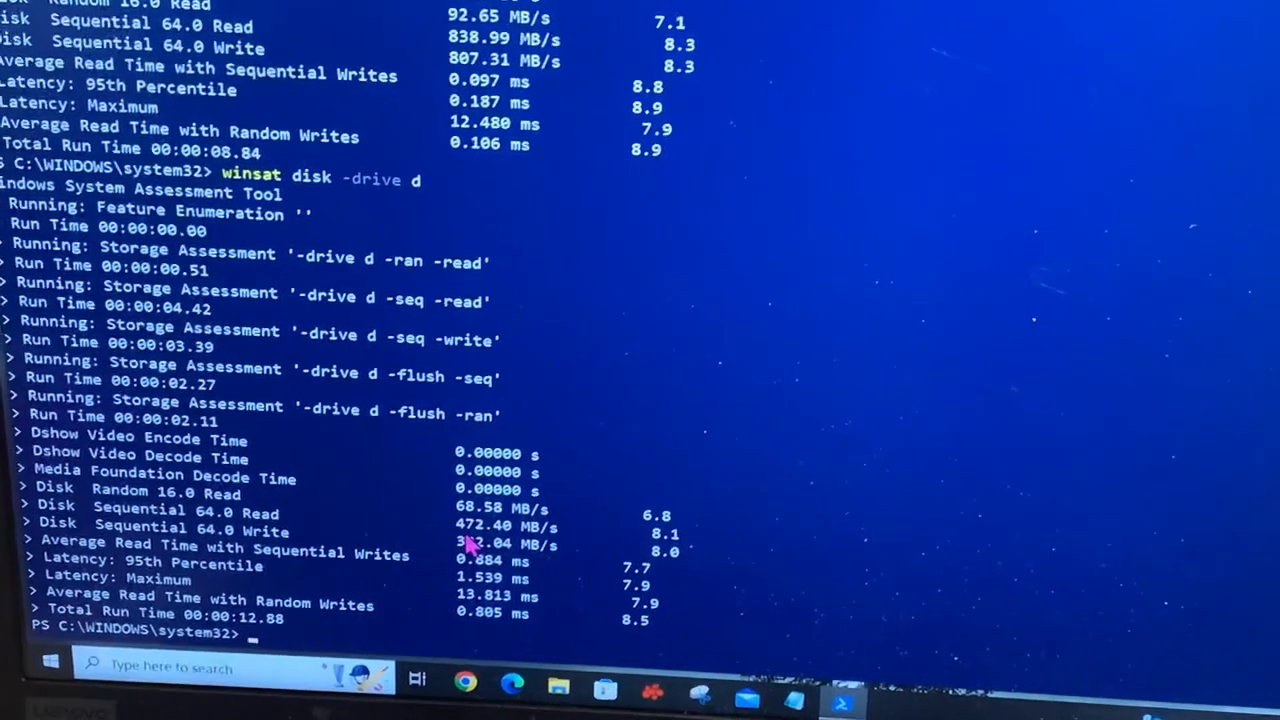
# Rerun winsat disk on drive C again, reaching 101.91 MB/s sequential read (score 7.1)
pyautogui.write('winsat disk')
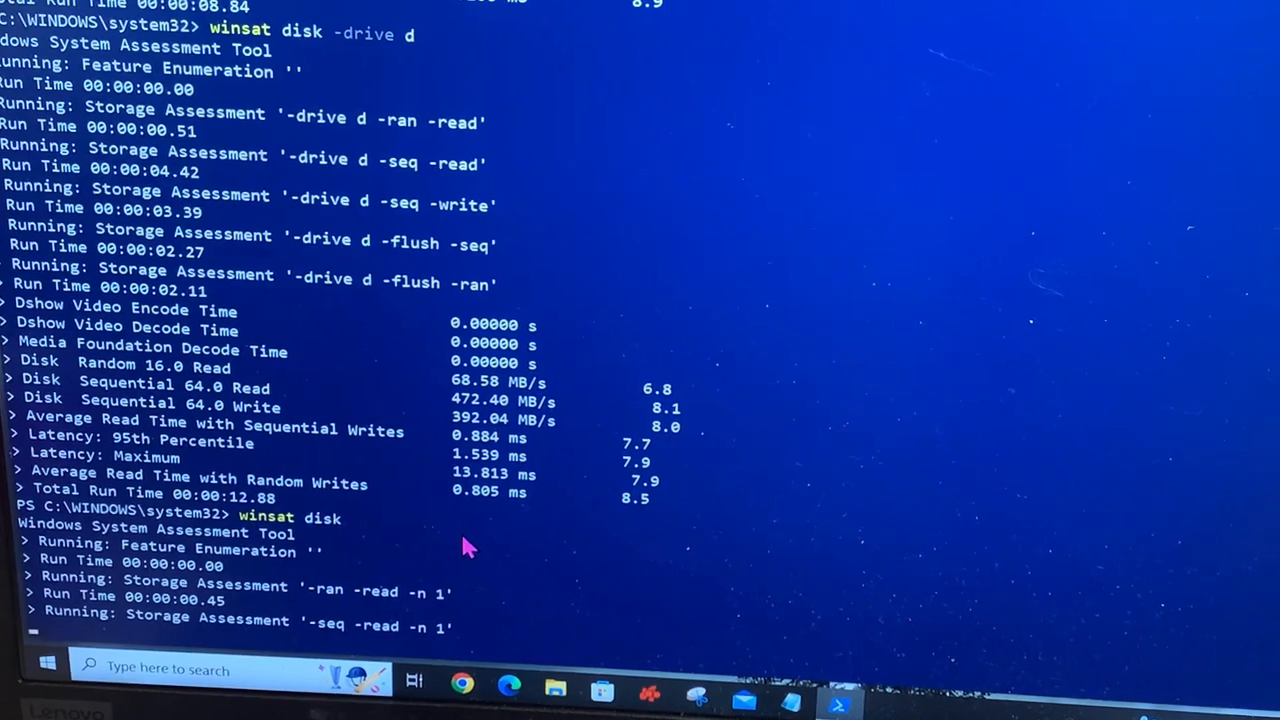
pyautogui.scroll(-3)
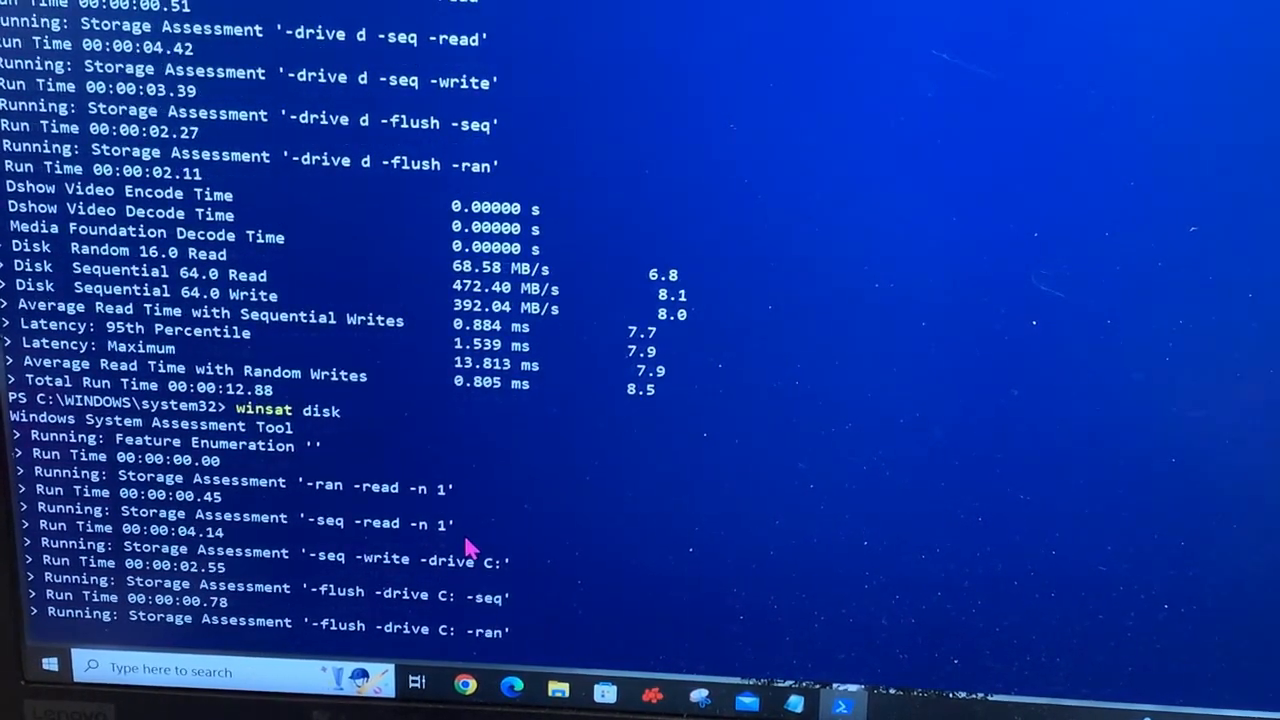
pyautogui.scroll(-3)
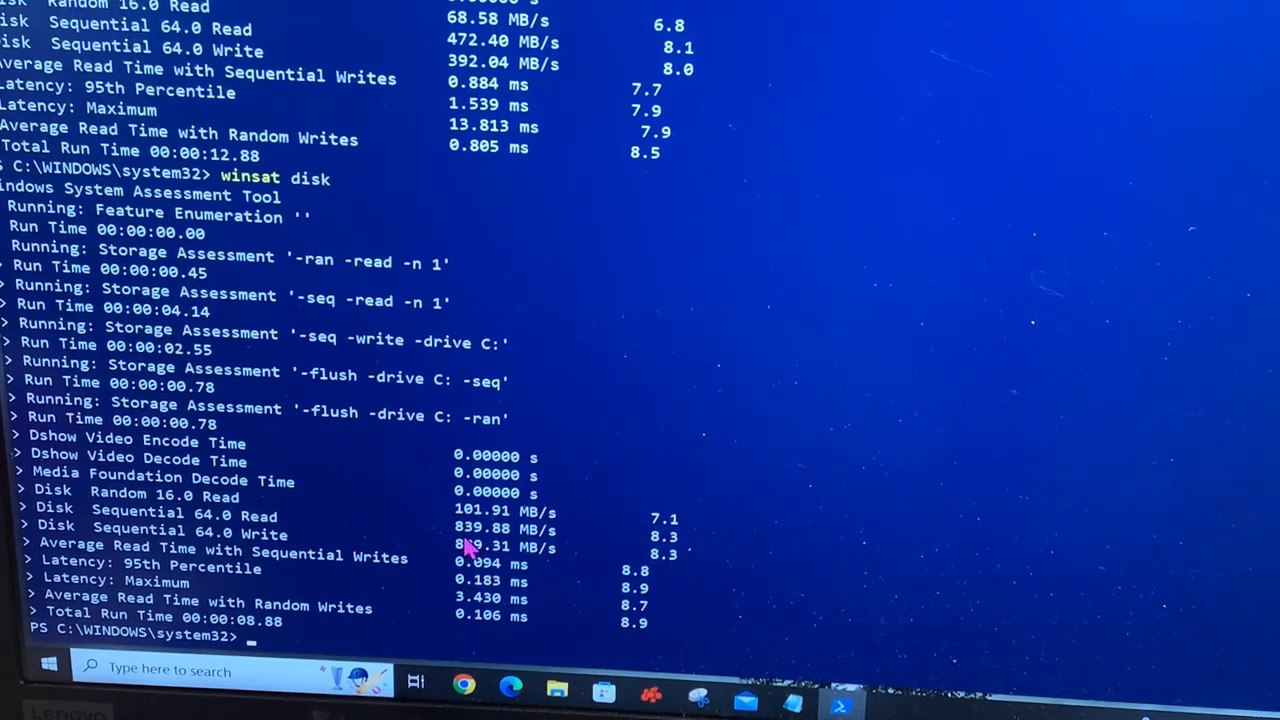